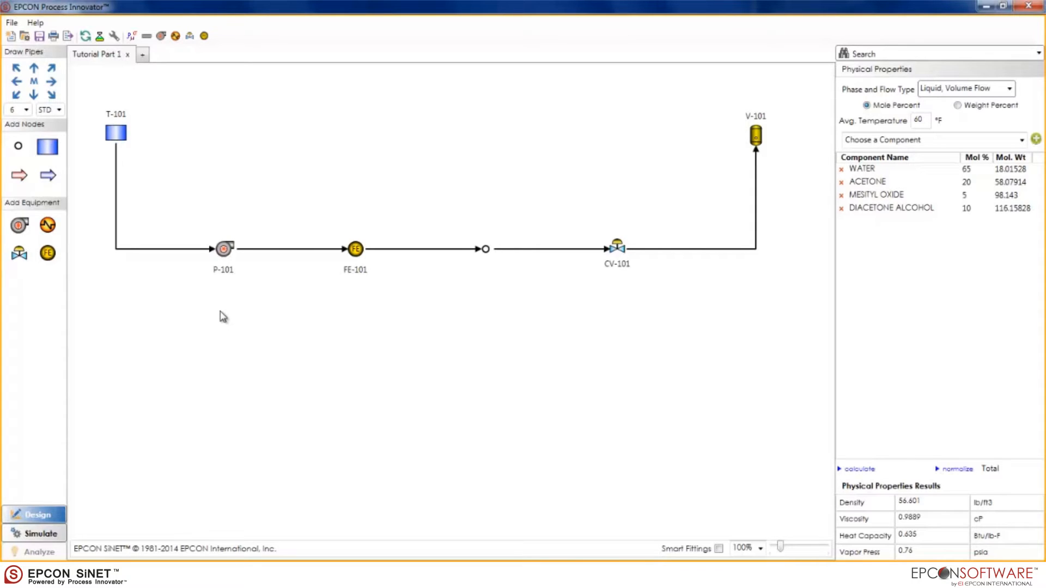
mouse_move(82, 538)
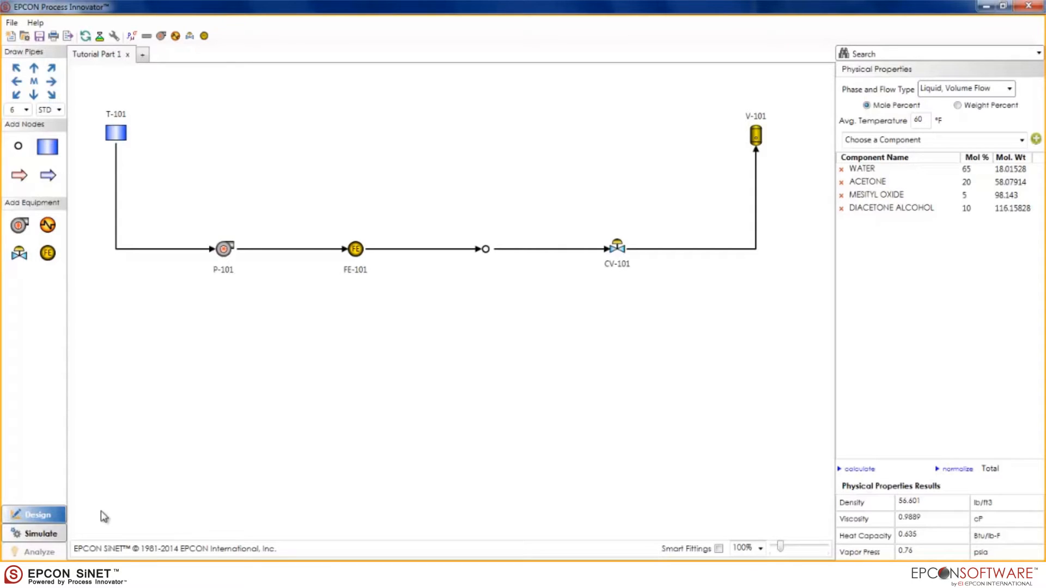
mouse_move(96, 525)
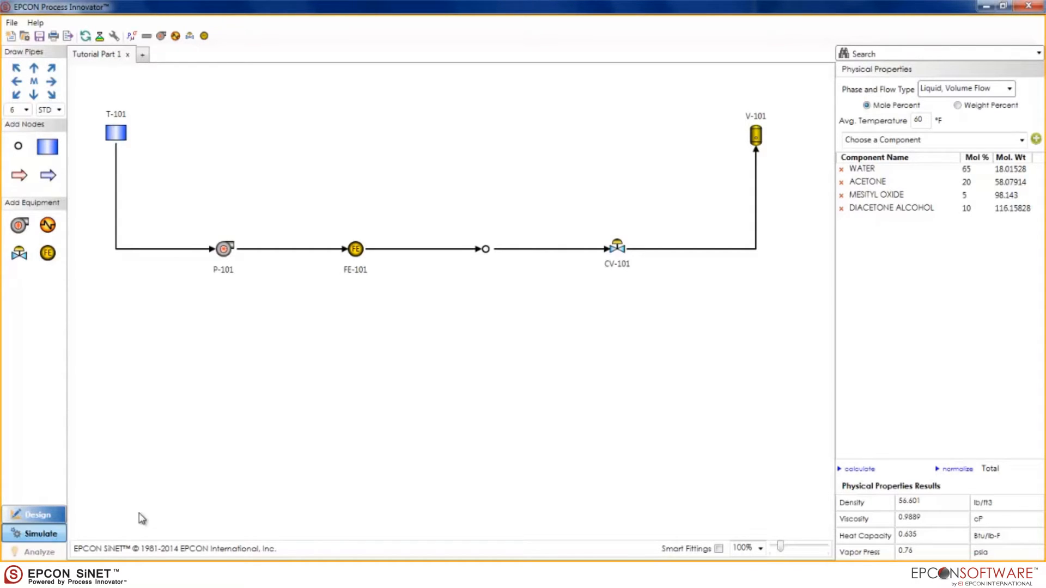
Run the simulation until the piping model converges at 535 gpm
click(39, 532)
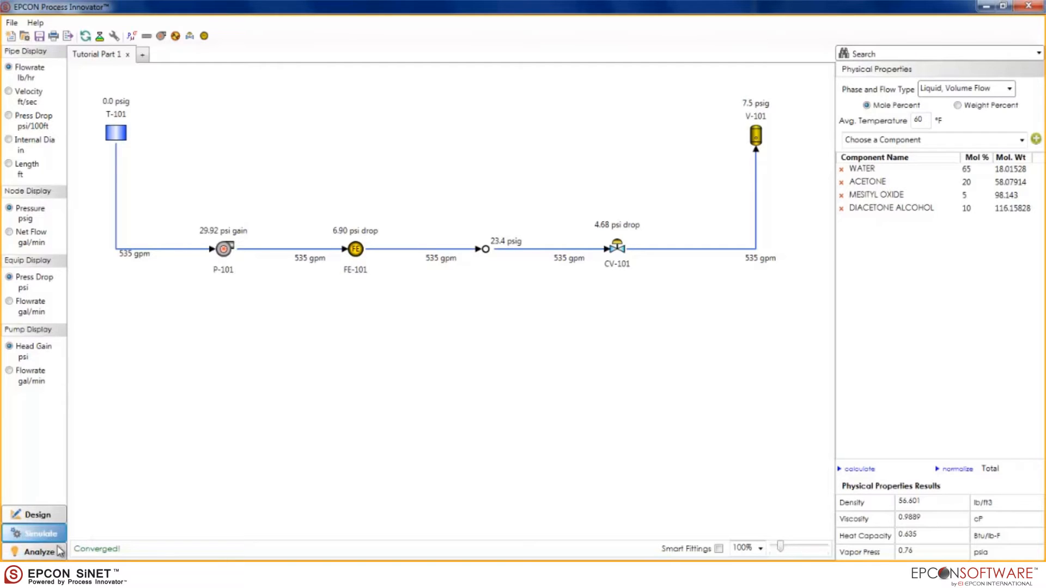
Switch to Analyze mode to show design percentages, flagging FE-101 at 230%
click(38, 551)
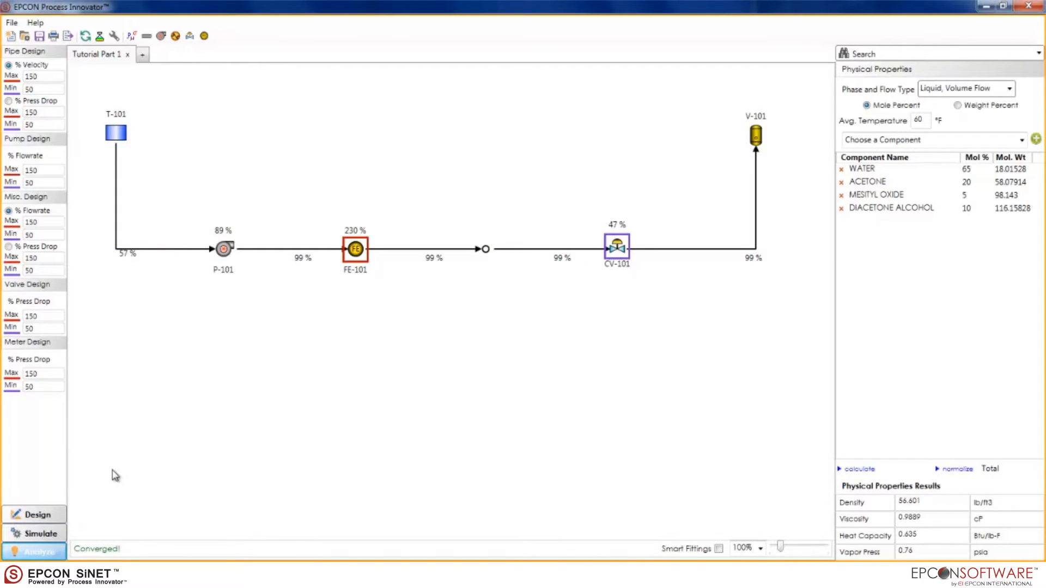
mouse_move(353, 347)
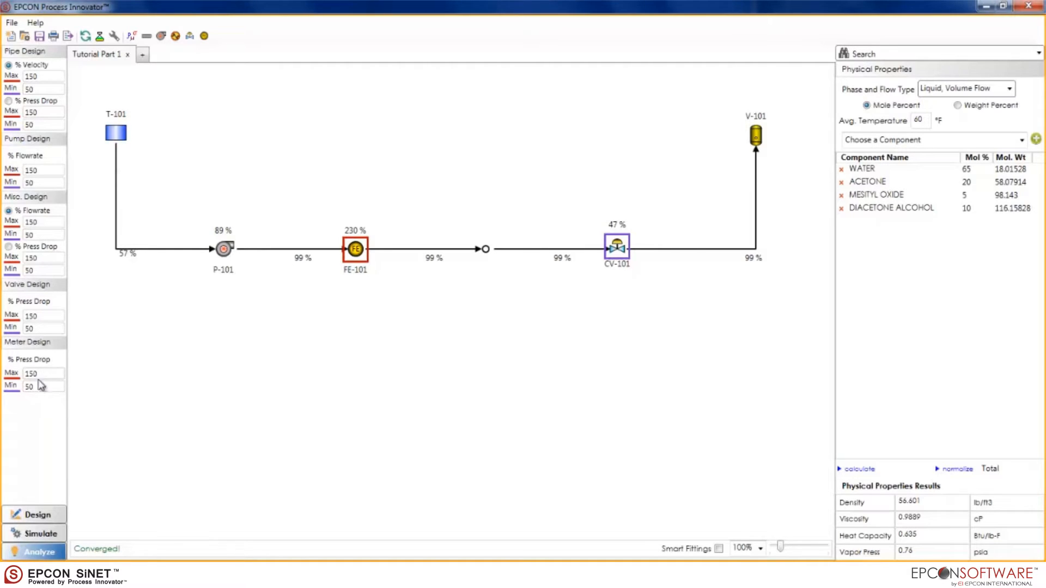
mouse_move(145, 378)
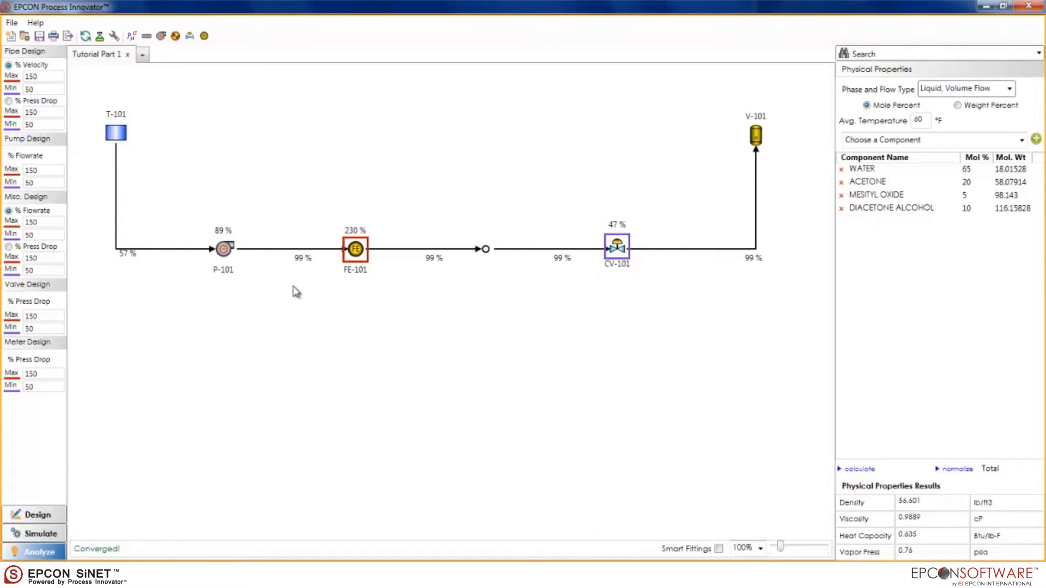
mouse_move(292, 254)
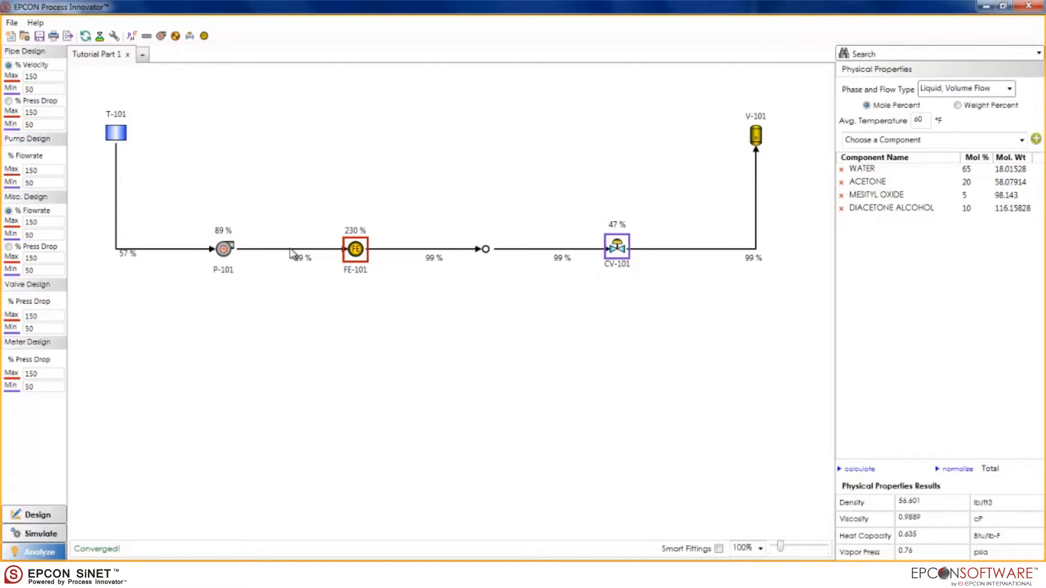
click(286, 248)
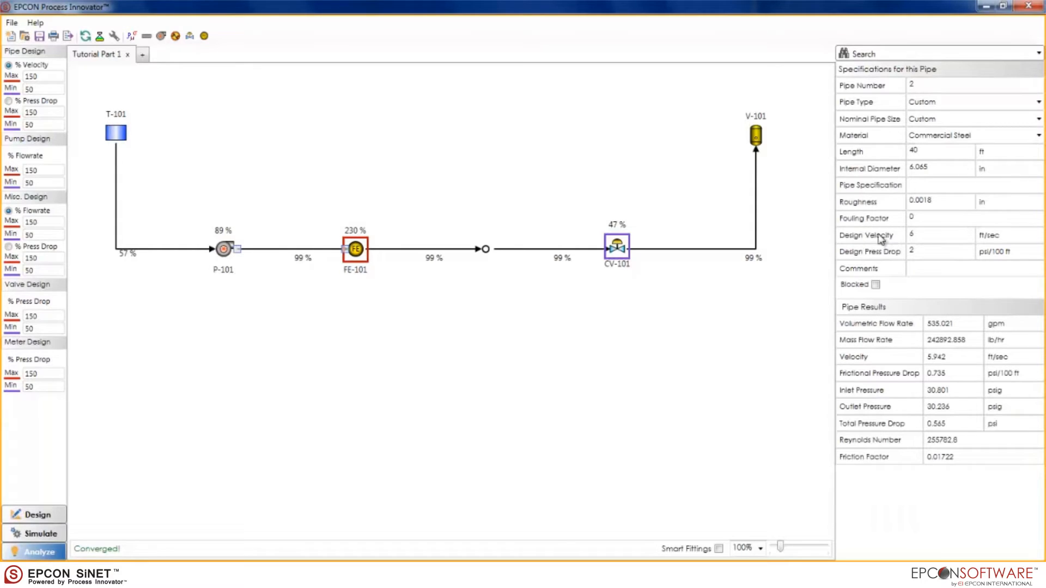
click(937, 235)
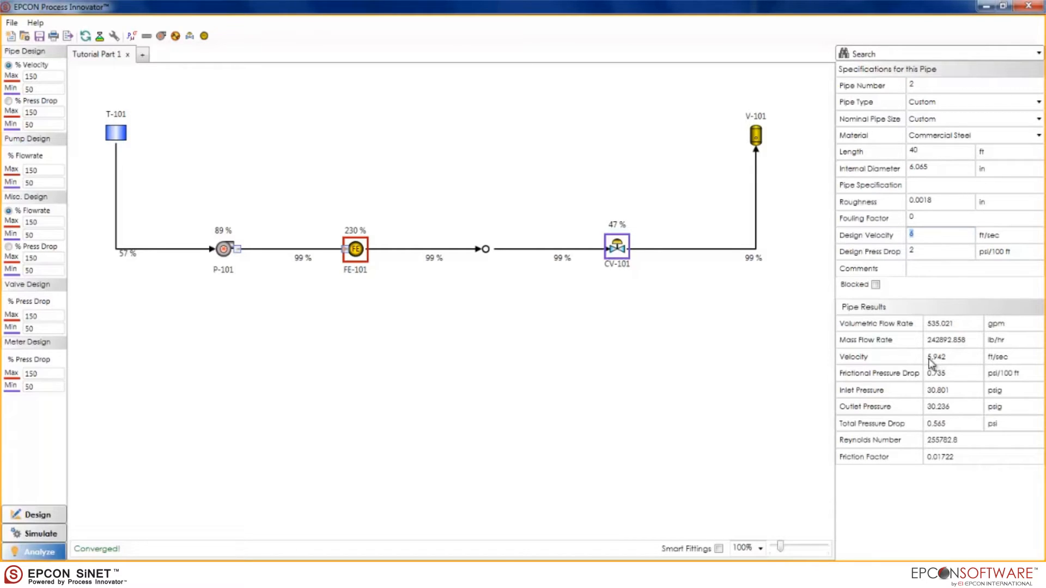
mouse_move(949, 364)
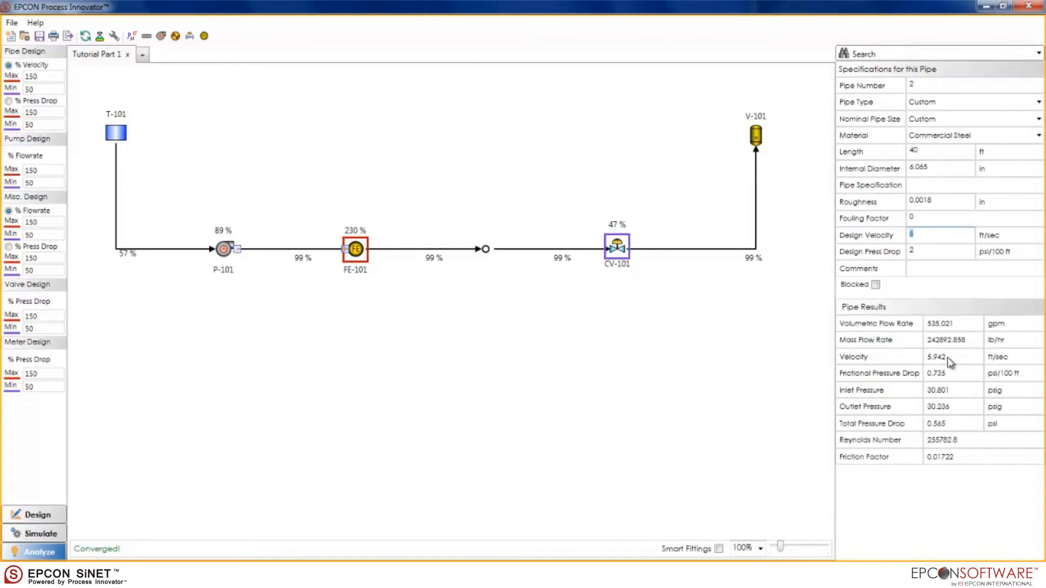
mouse_move(944, 362)
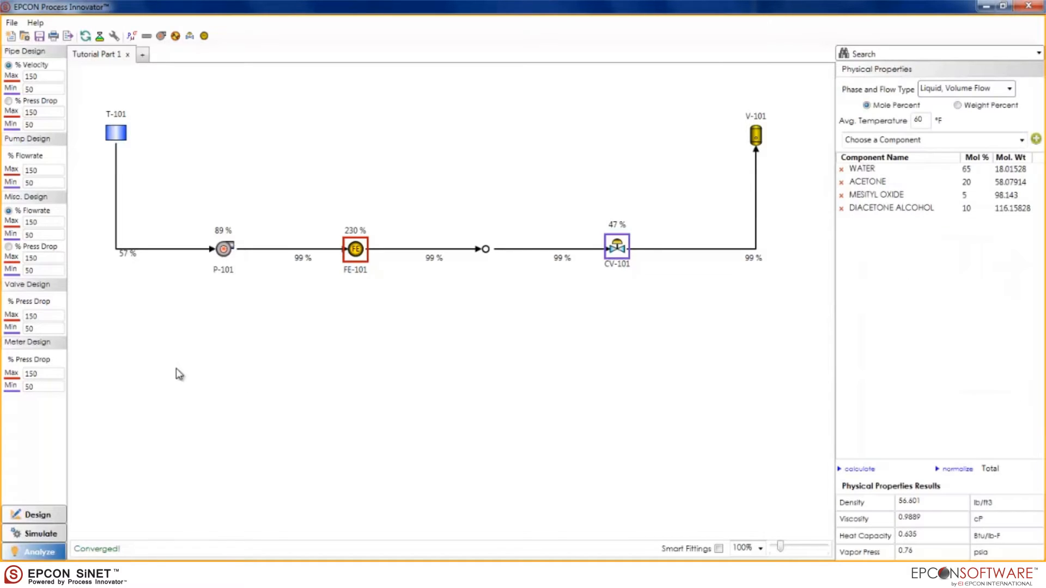
click(37, 88)
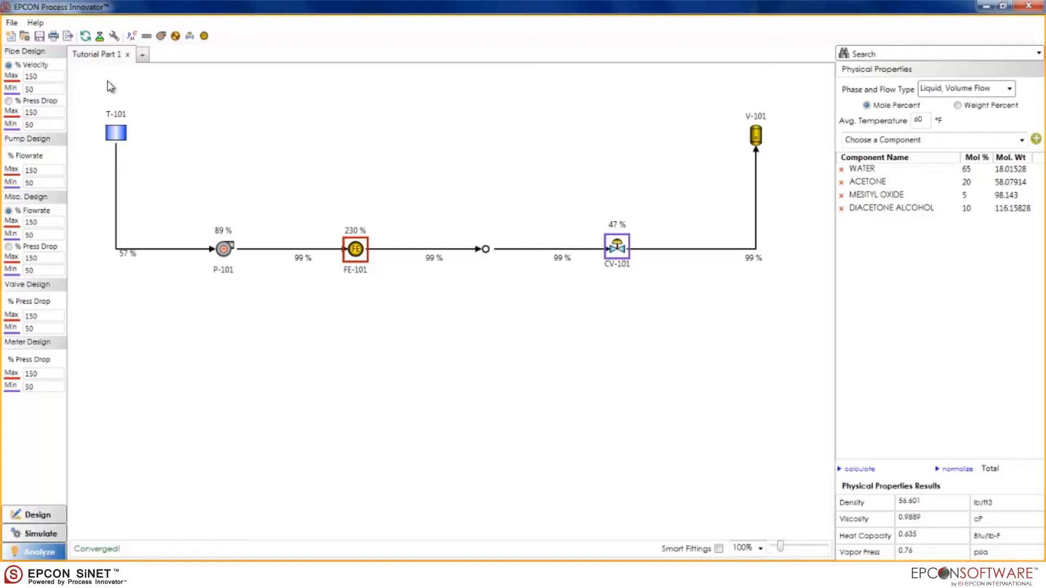
click(43, 88)
text(75)
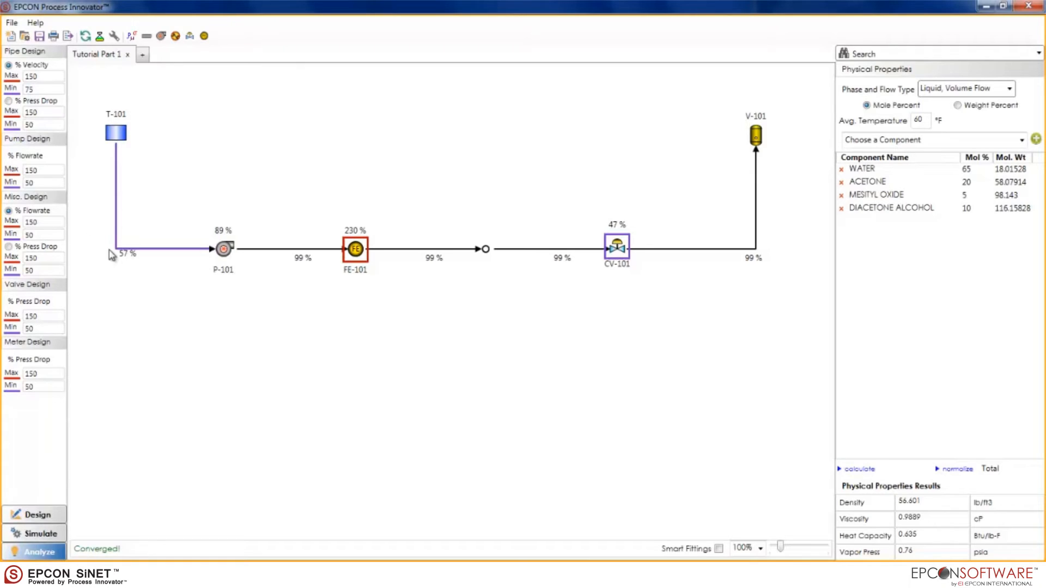
mouse_move(162, 327)
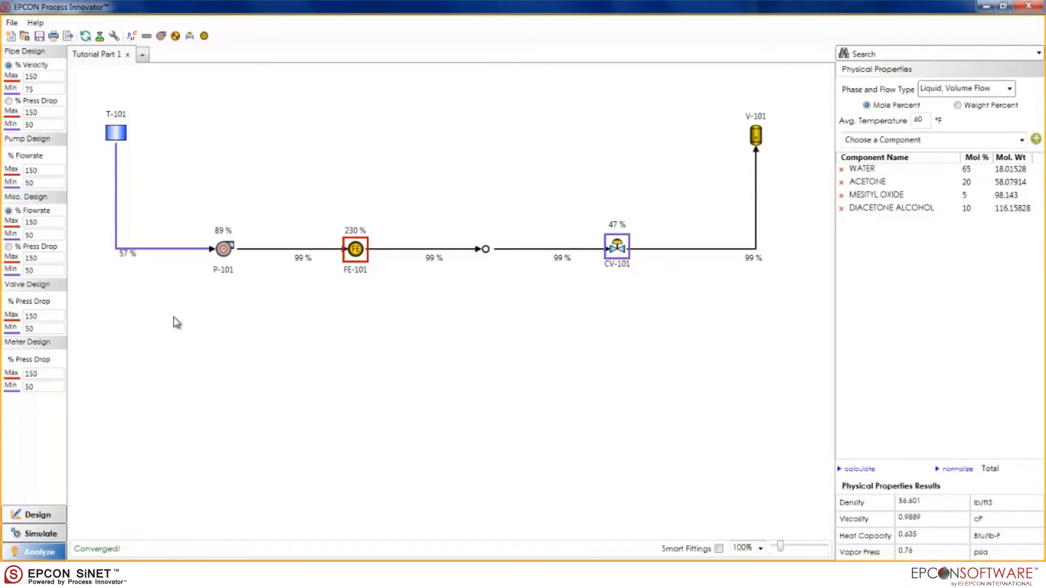
click(40, 88)
text(50)
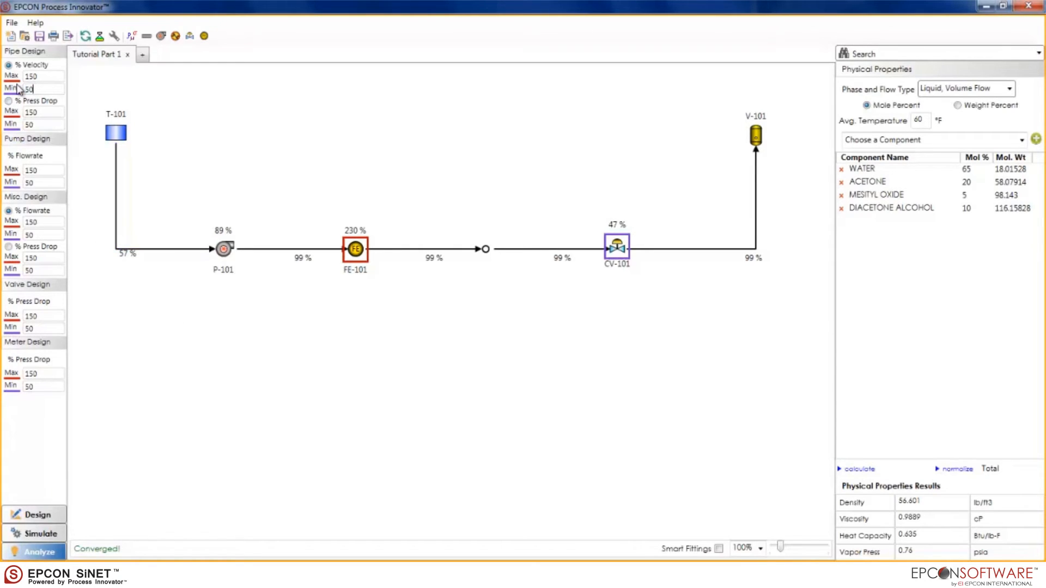
mouse_move(408, 154)
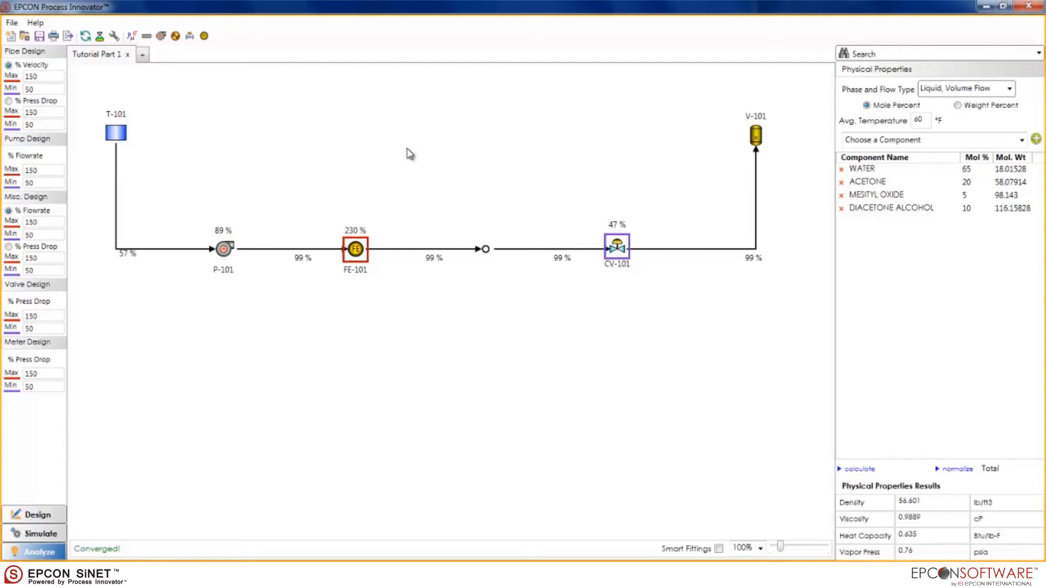
mouse_move(617, 207)
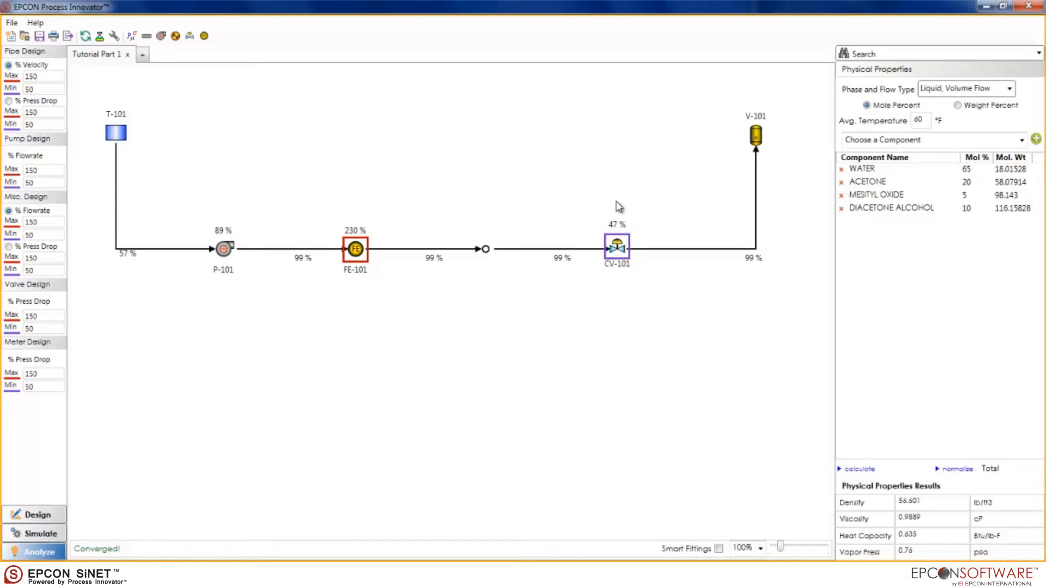
mouse_move(321, 362)
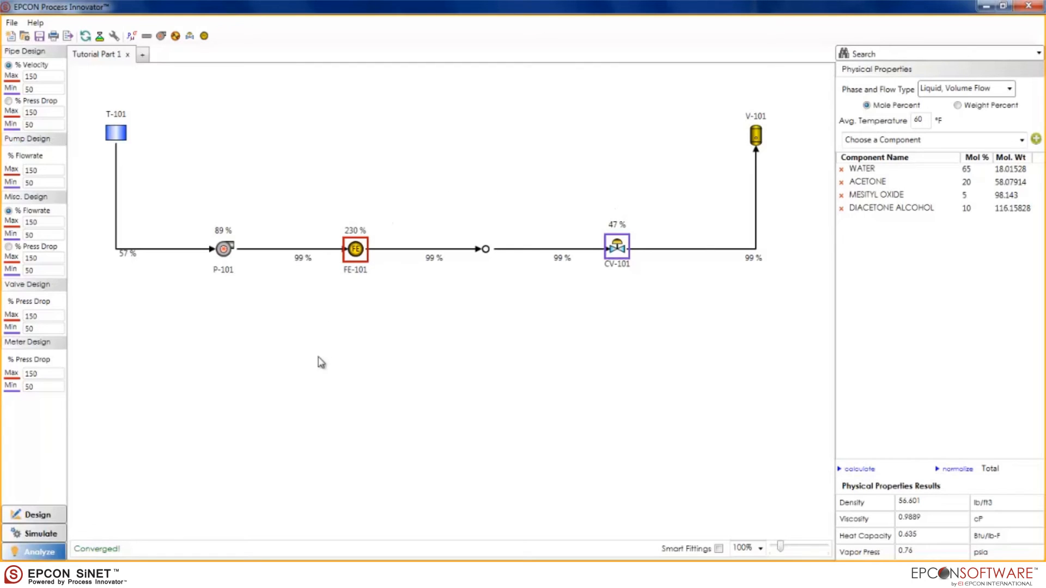
mouse_move(109, 533)
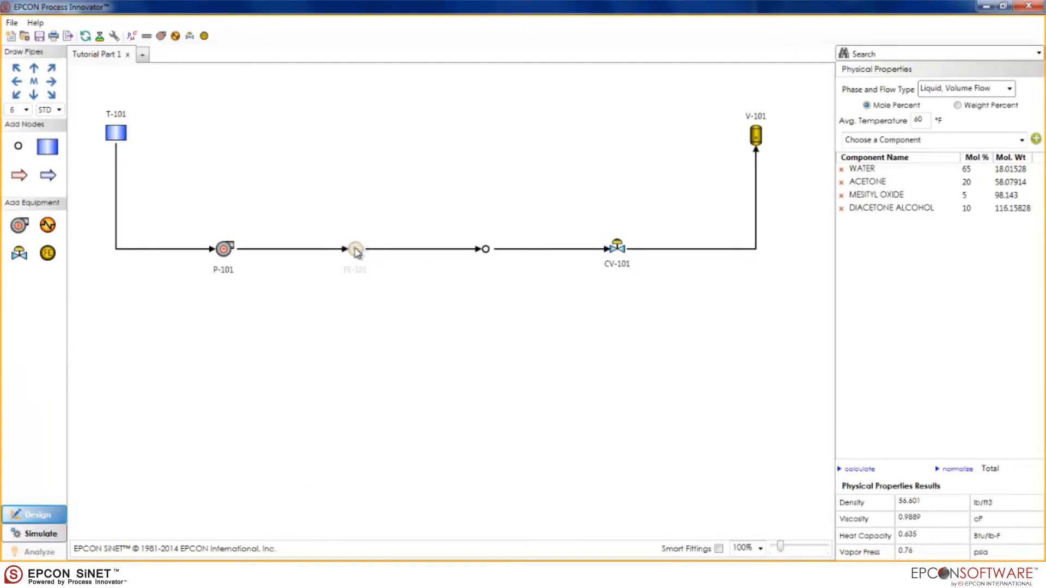
Set FE-101's meter bore to 4 in and re-simulate, bringing it to 46%
click(355, 248)
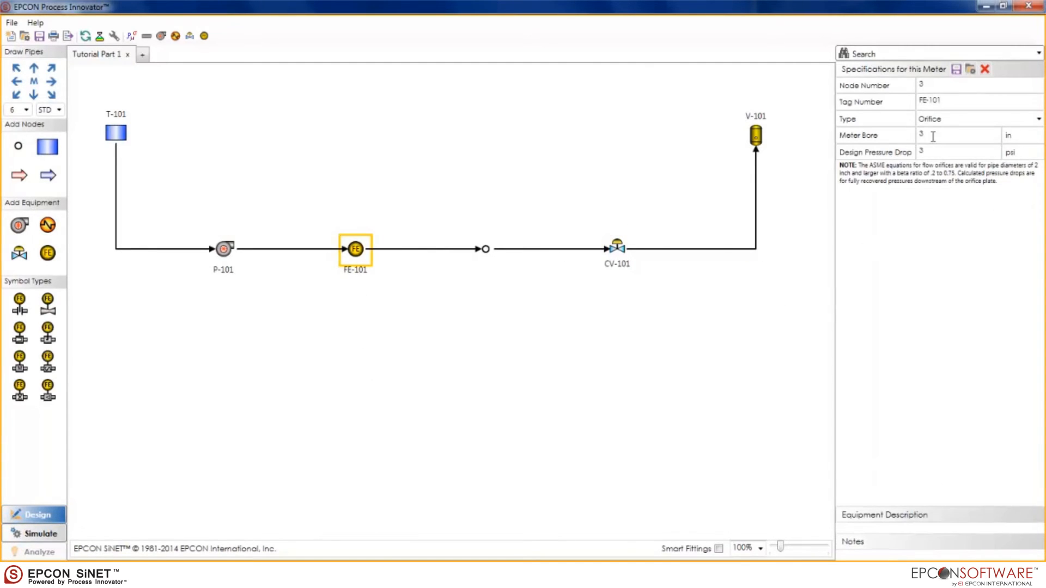
triple_click(957, 135)
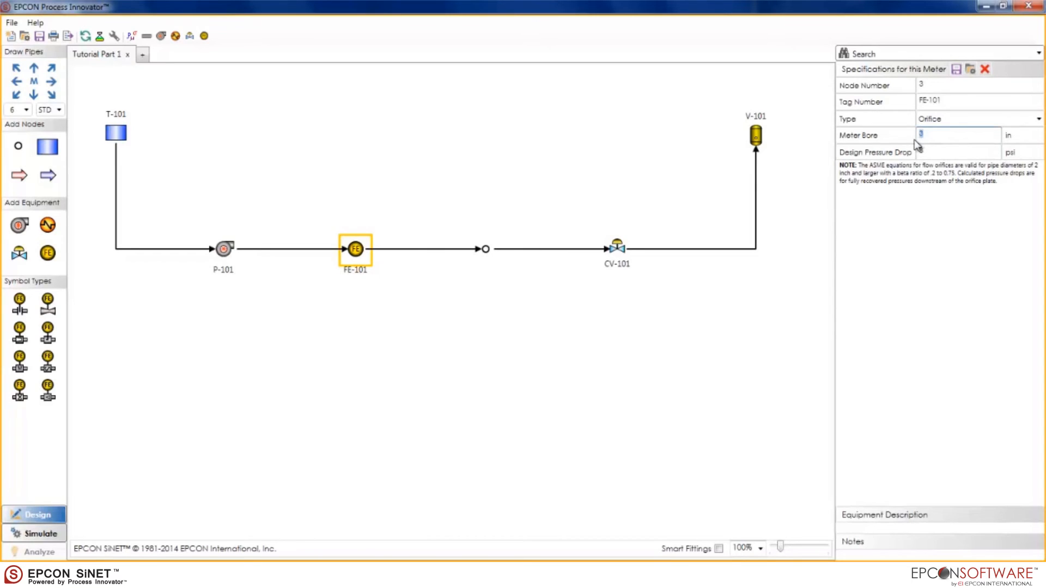
text(4)
click(958, 152)
text(3)
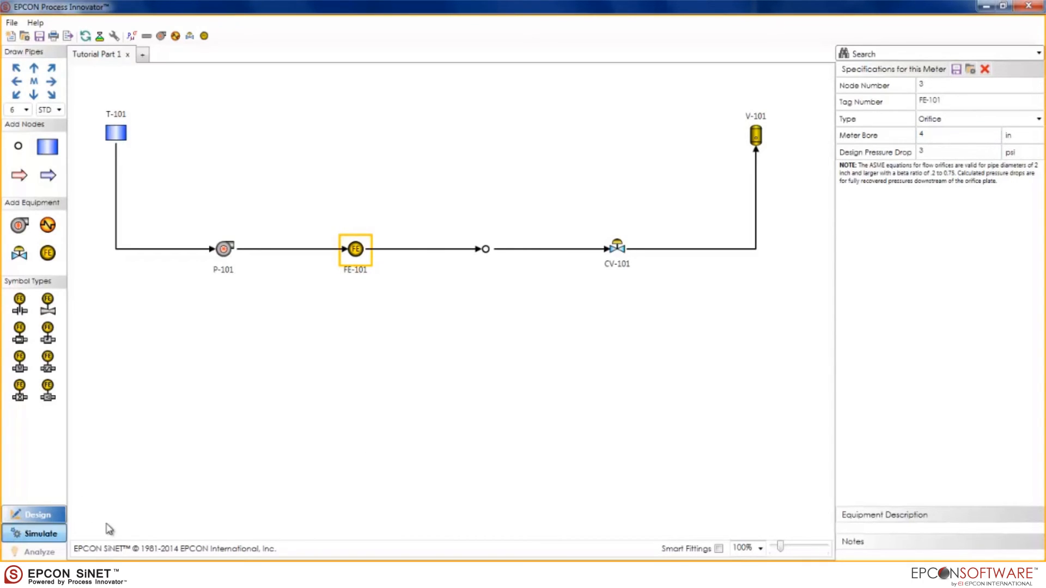
click(34, 533)
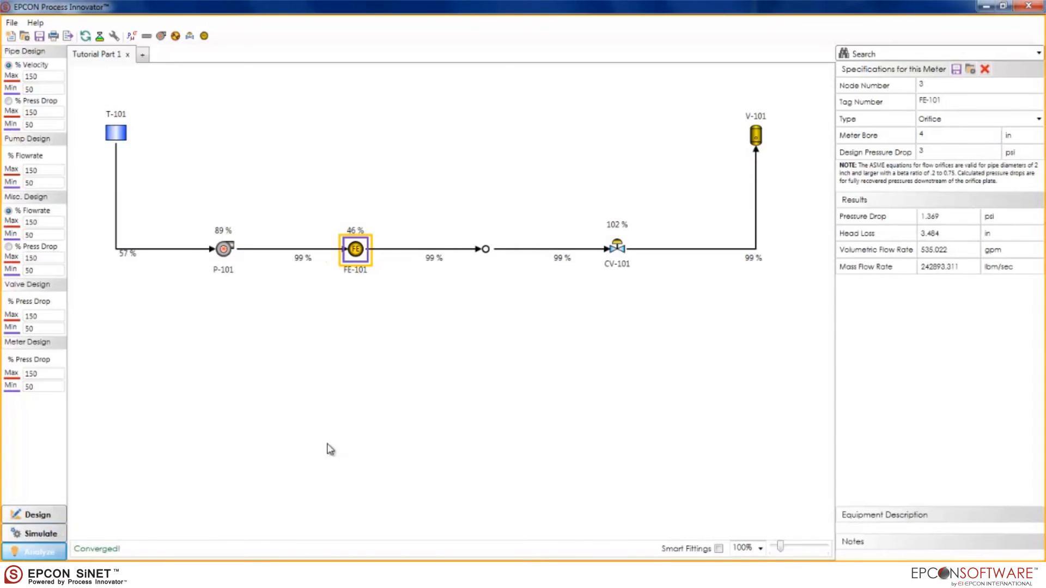
mouse_move(418, 403)
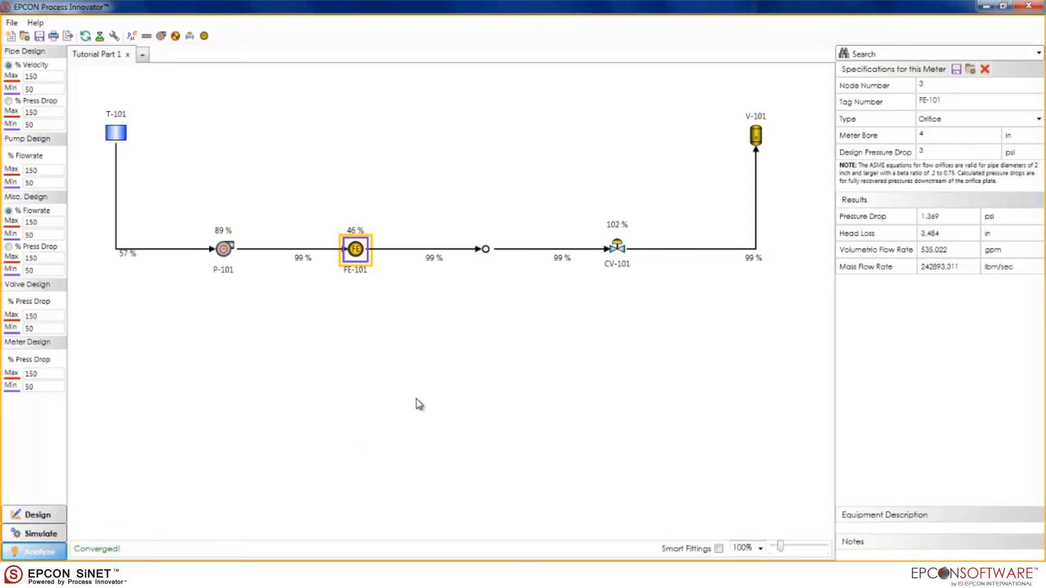
click(616, 248)
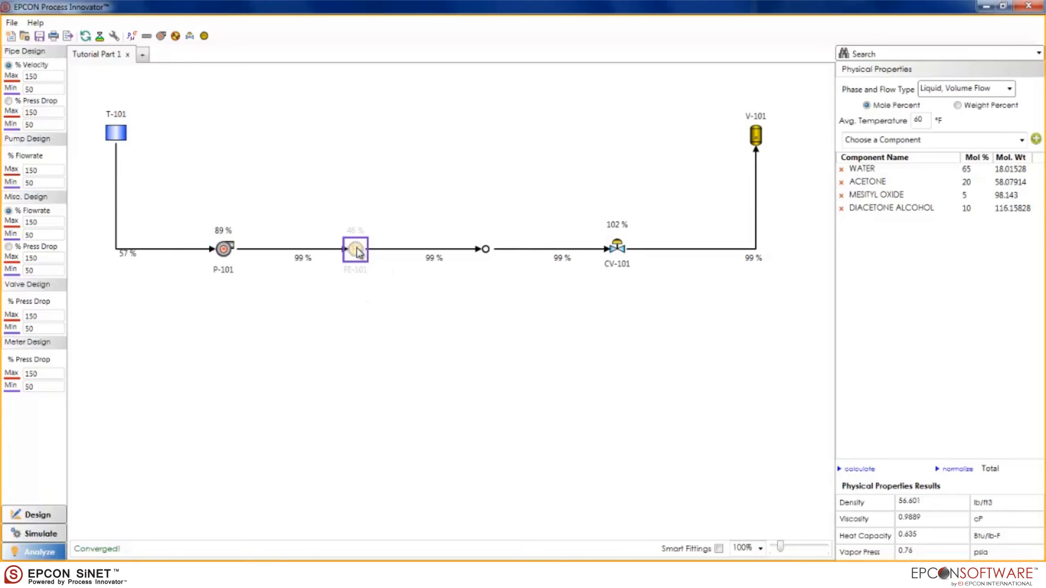
Calculate FE-101's required orifice diameter (3.618 in for 3 psi) in the flowmeter sizing calculator
click(204, 36)
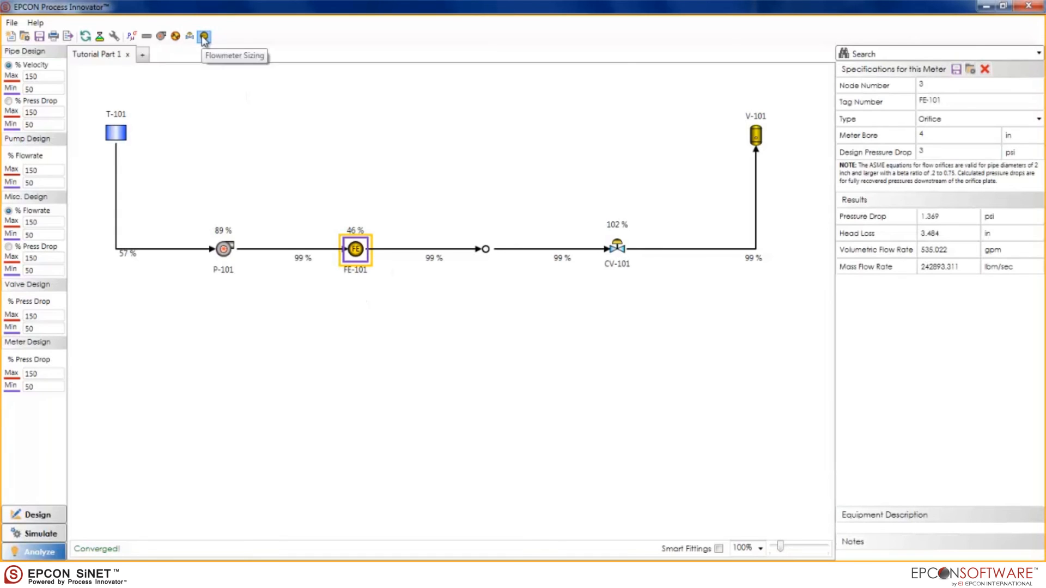
click(204, 36)
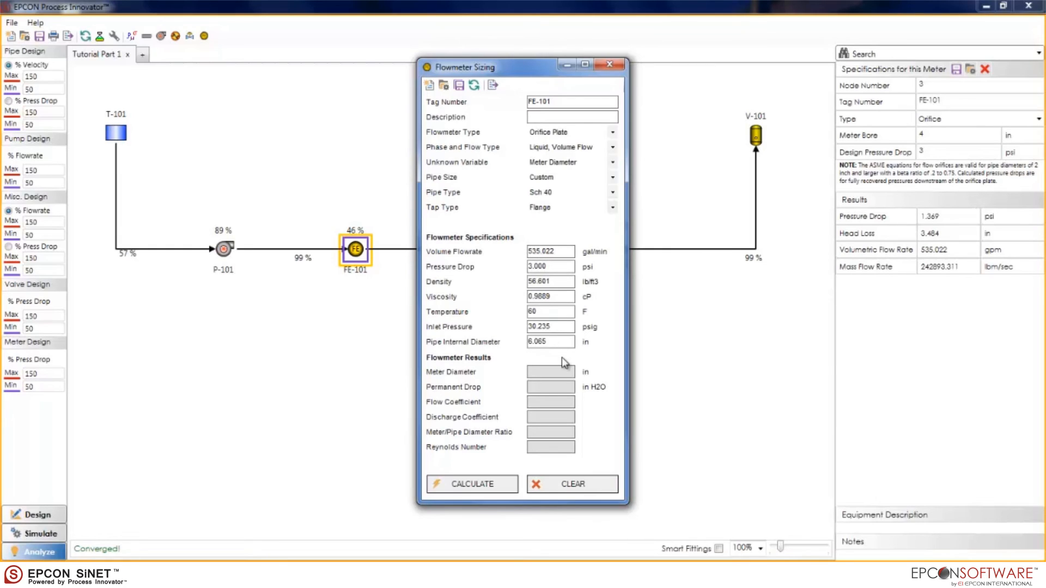
mouse_move(585, 361)
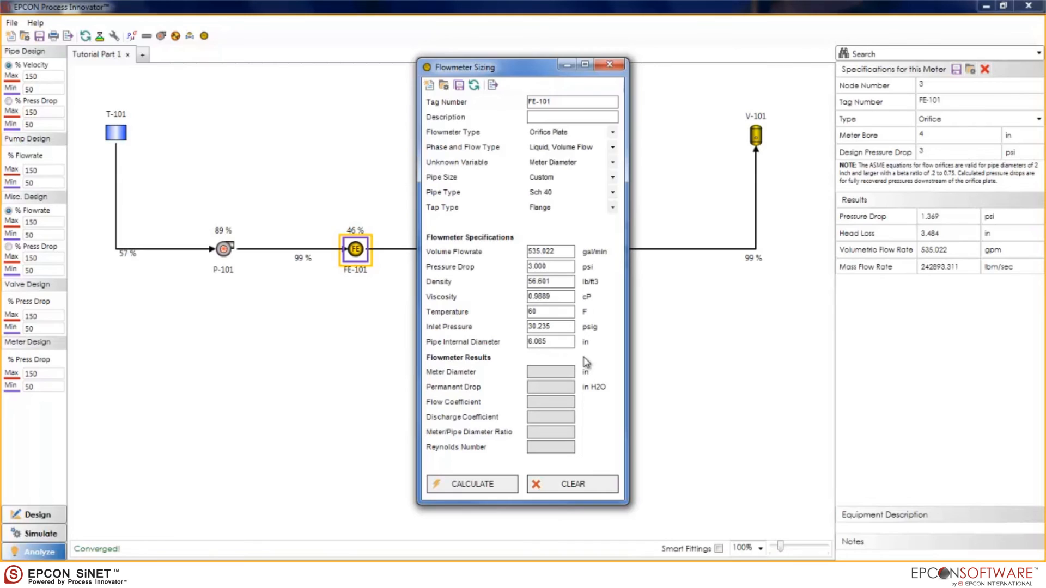
click(471, 484)
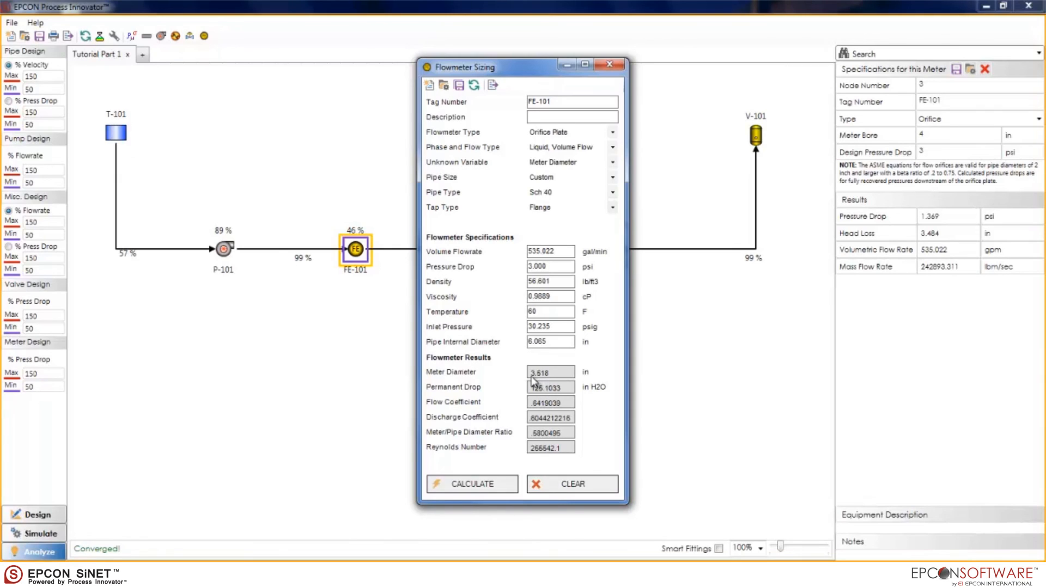
mouse_move(534, 383)
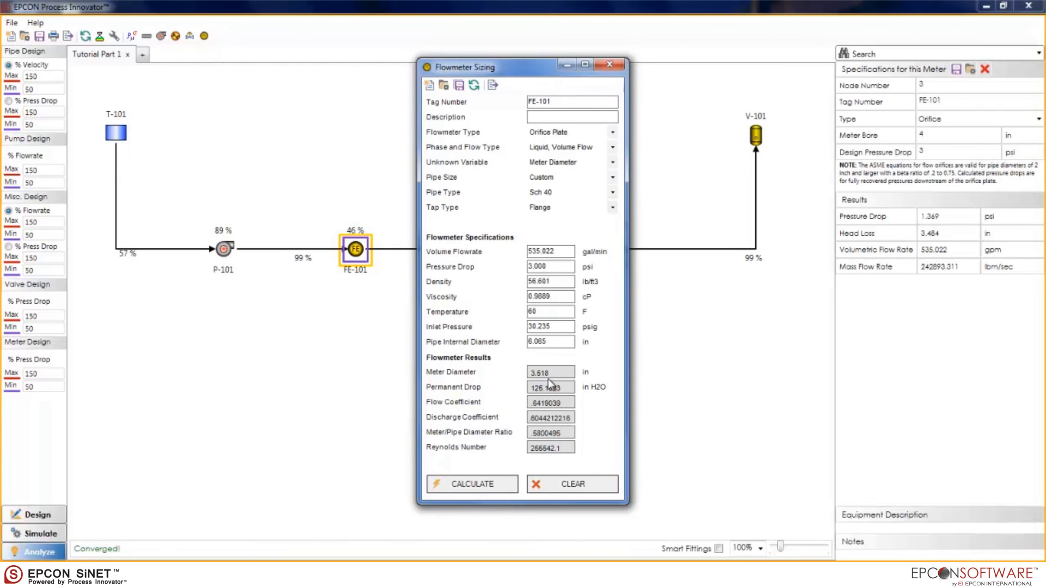
mouse_move(567, 268)
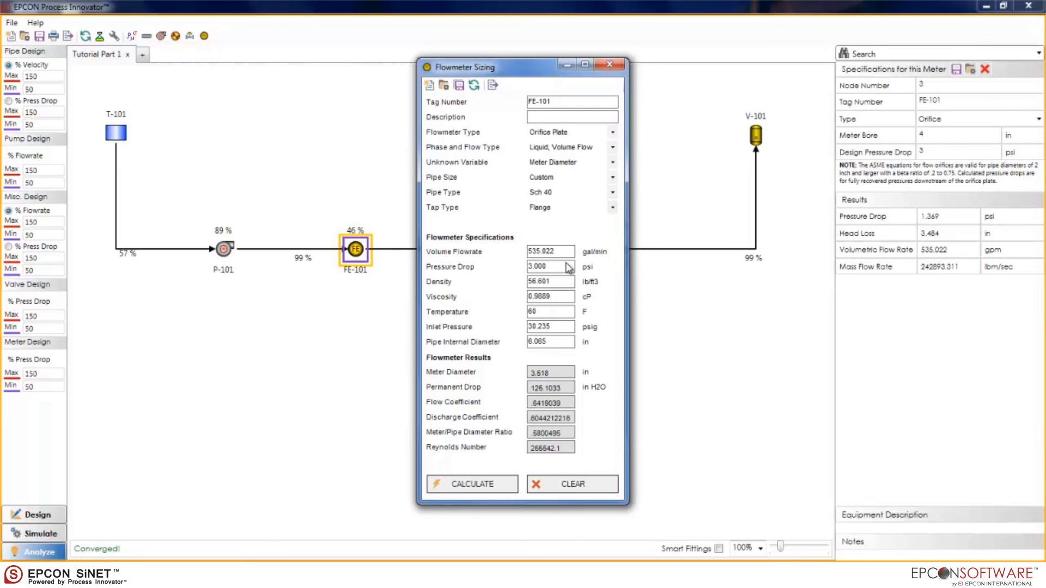
click(608, 64)
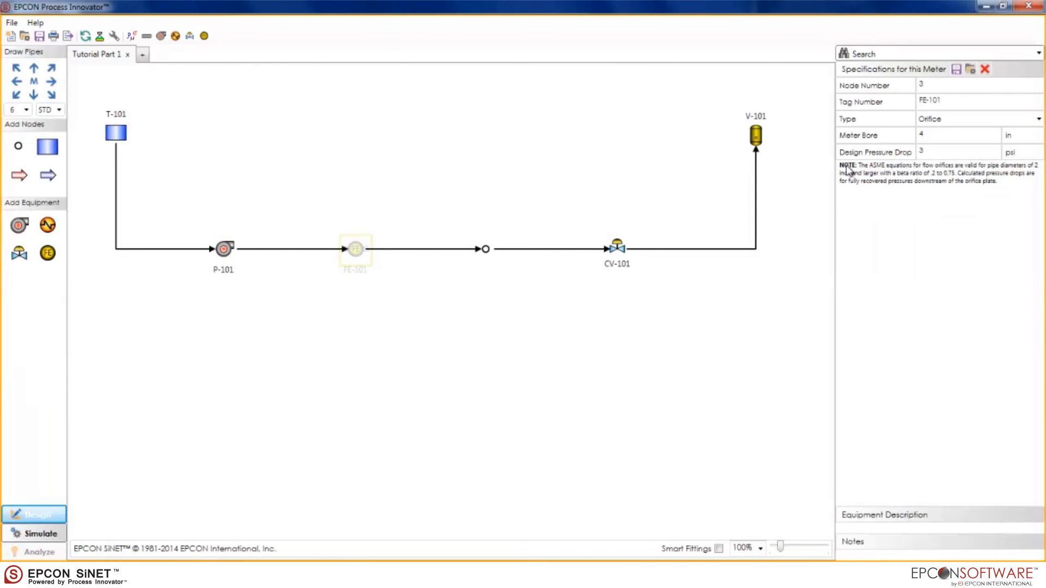
Set FE-101's bore to 3.5 in, re-simulate and analyze: meter 102%, valve 85%
click(354, 248)
text(3.5)
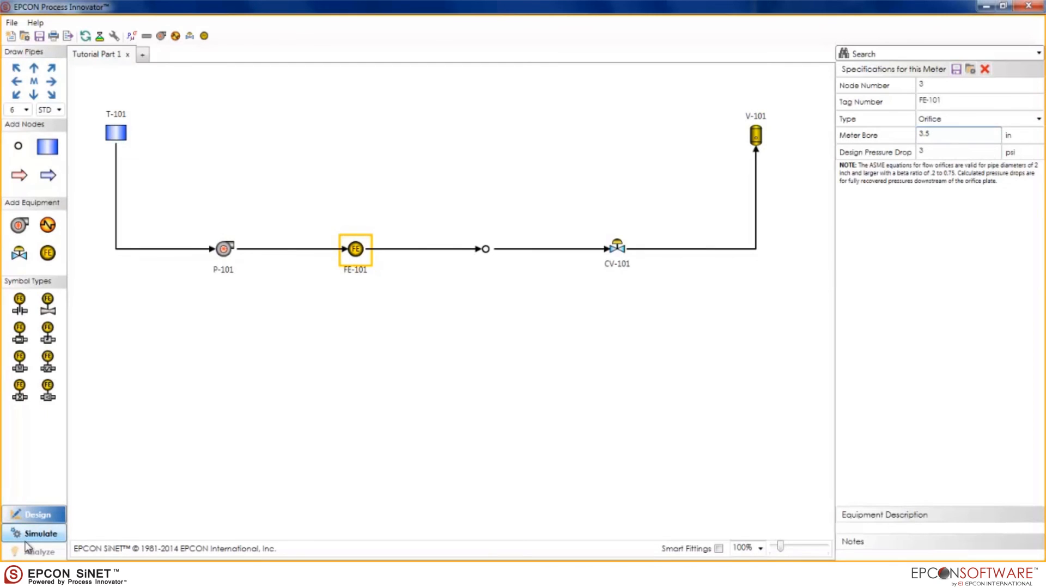
click(40, 533)
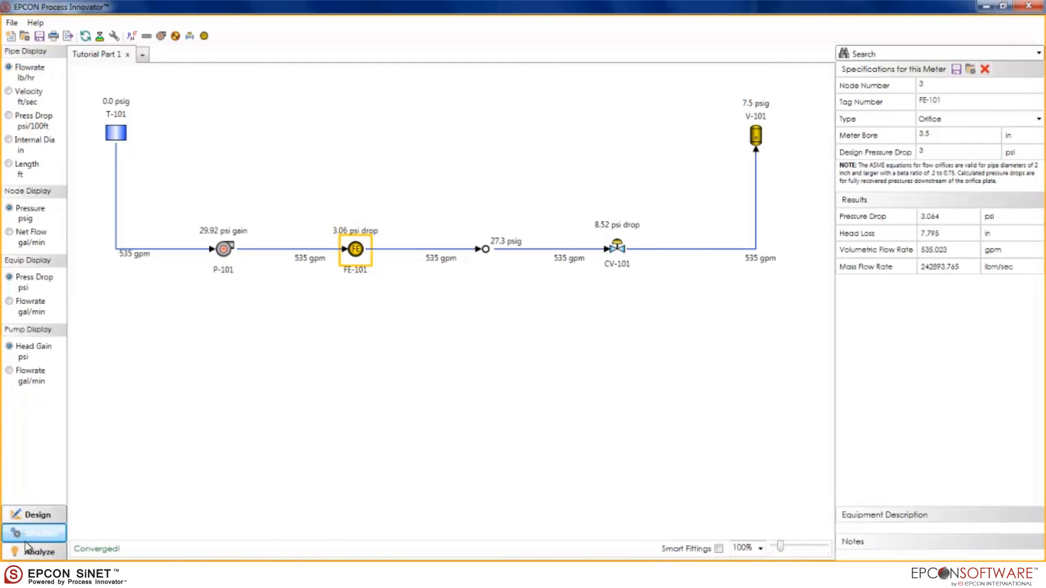
click(38, 551)
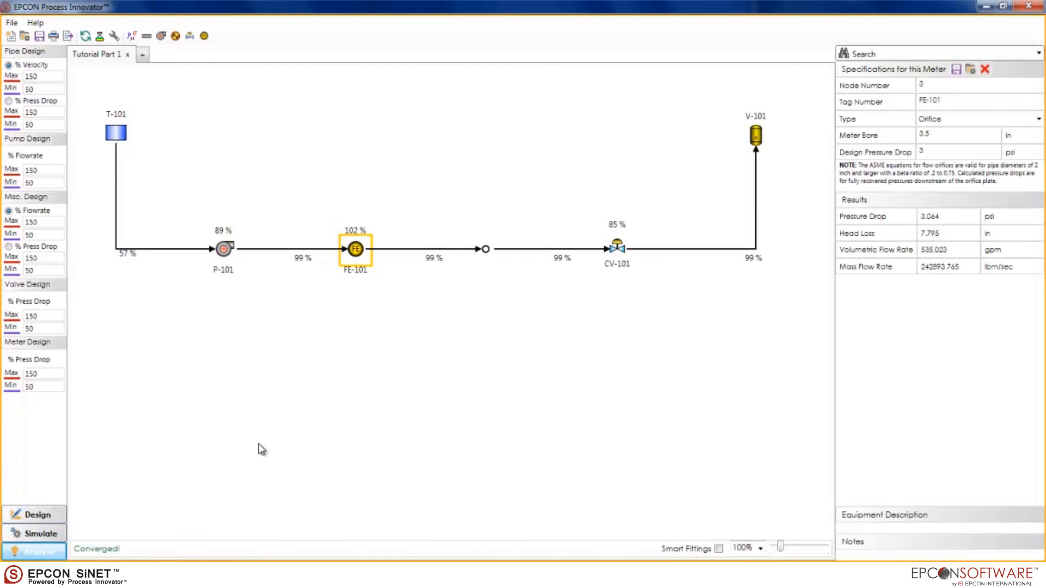
mouse_move(549, 370)
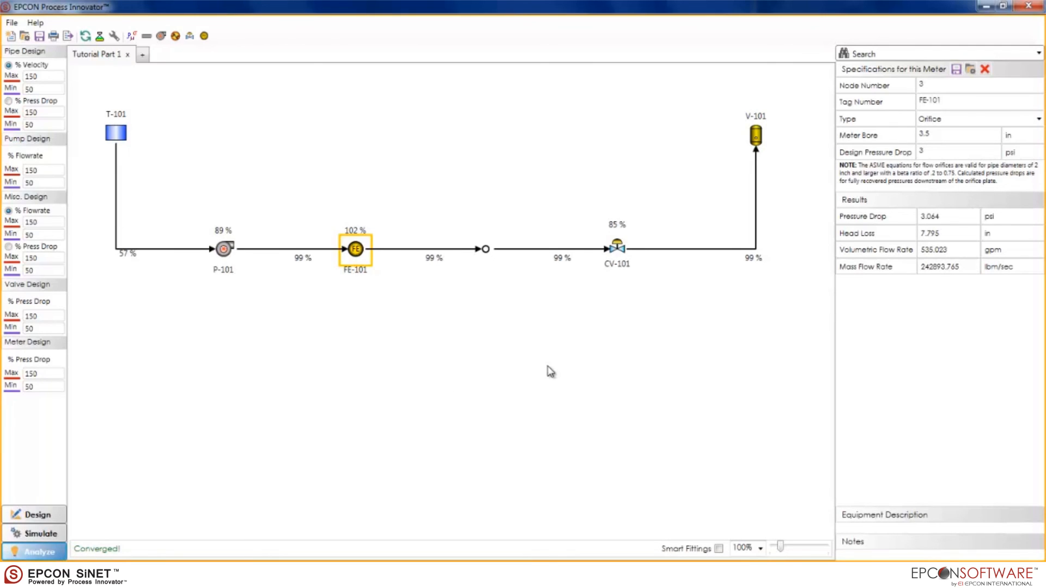